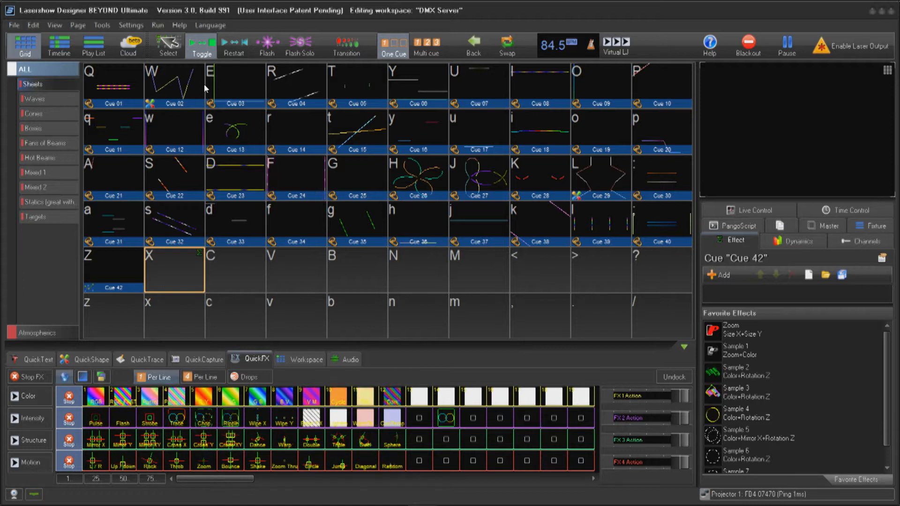
# Step: Enable DMX input universe 1 over Art-Net on subnet 0, universe 0, and confirm
pyautogui.click(131, 25)
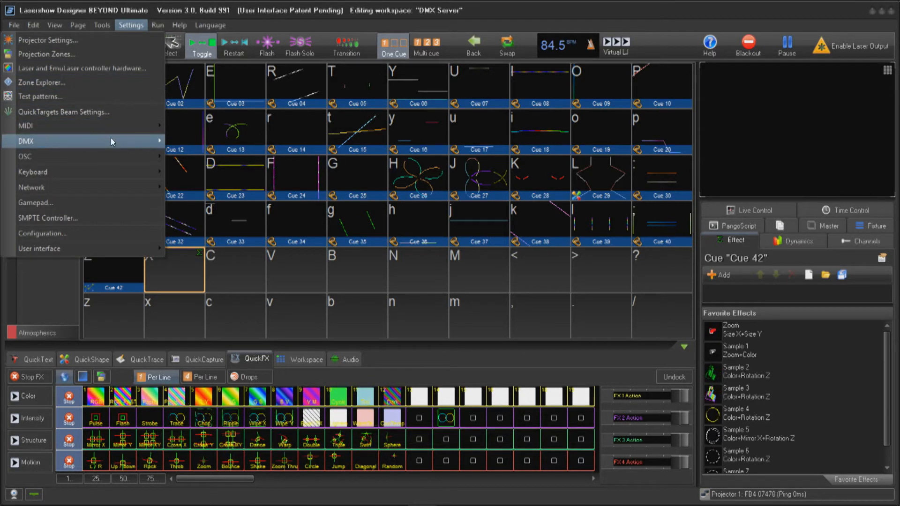
pyautogui.click(26, 141)
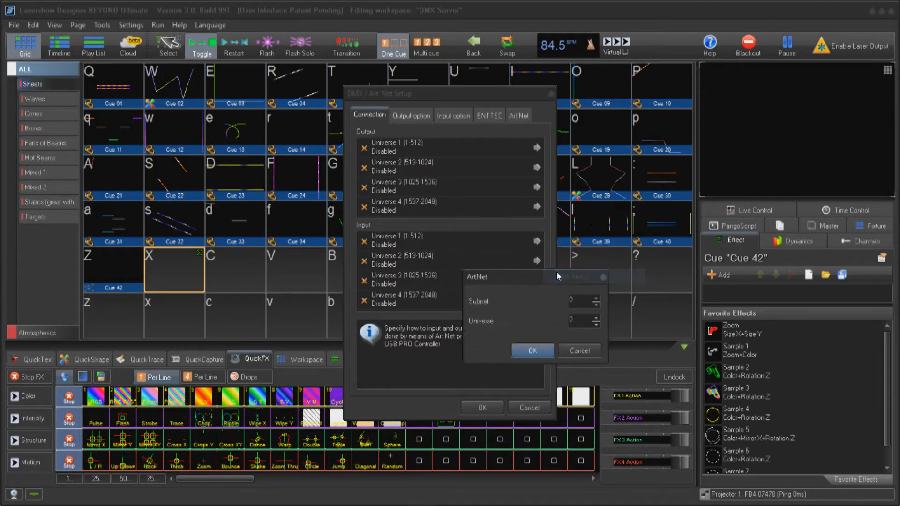
pyautogui.click(531, 351)
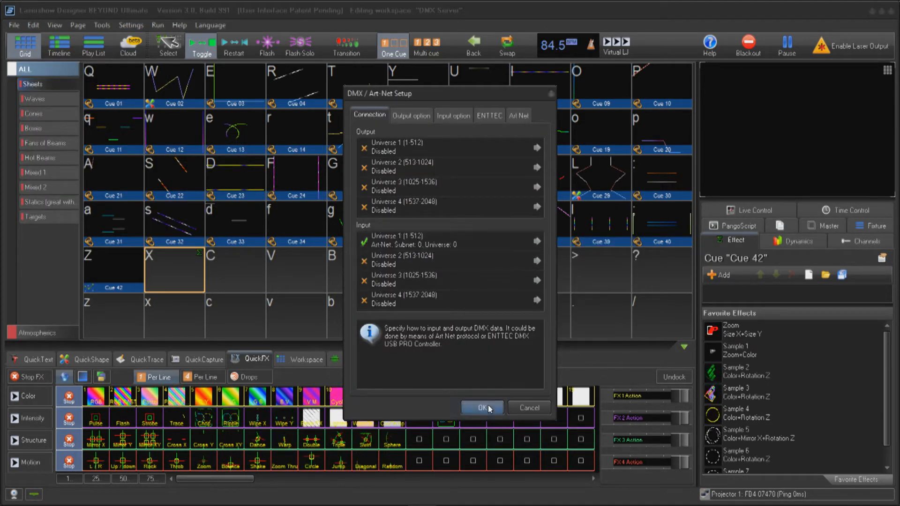
pyautogui.click(480, 407)
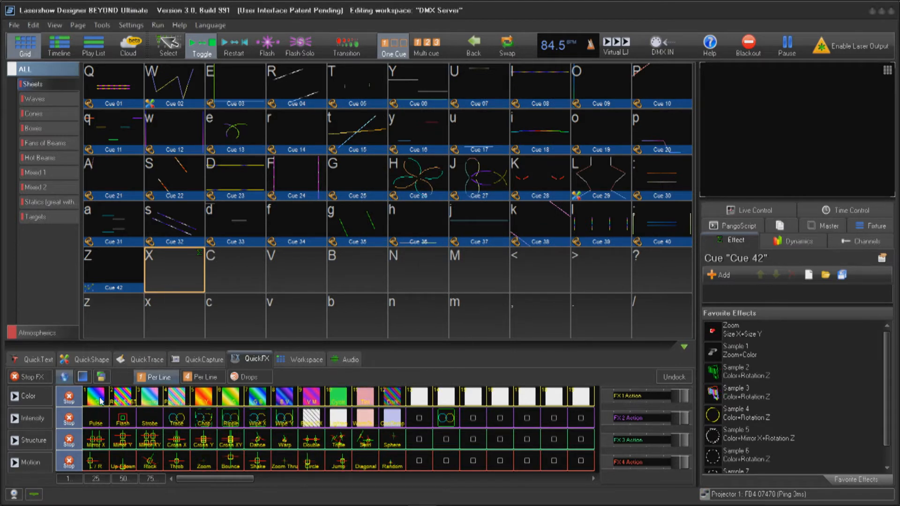
# Step: Set the first colour QuickFX's Repeats source to DMX Input 1, channel 1
pyautogui.click(87, 396)
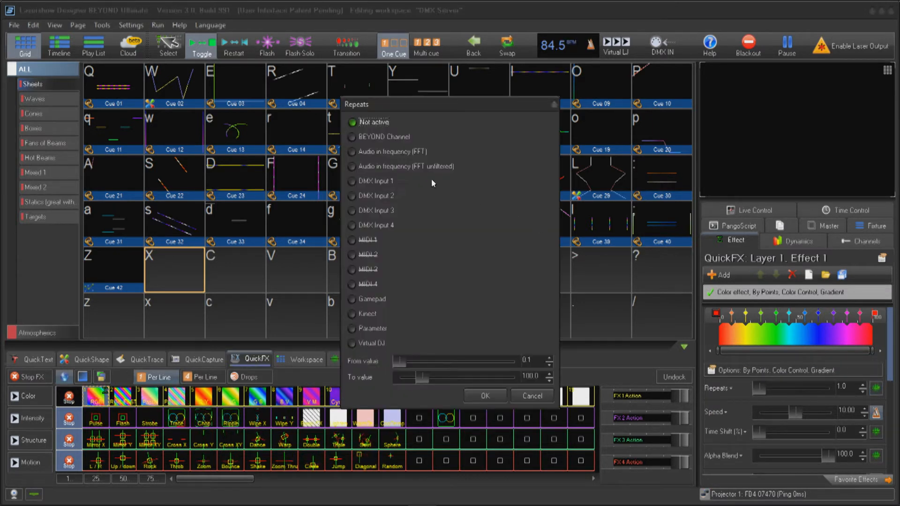
pyautogui.click(351, 181)
pyautogui.write('10')
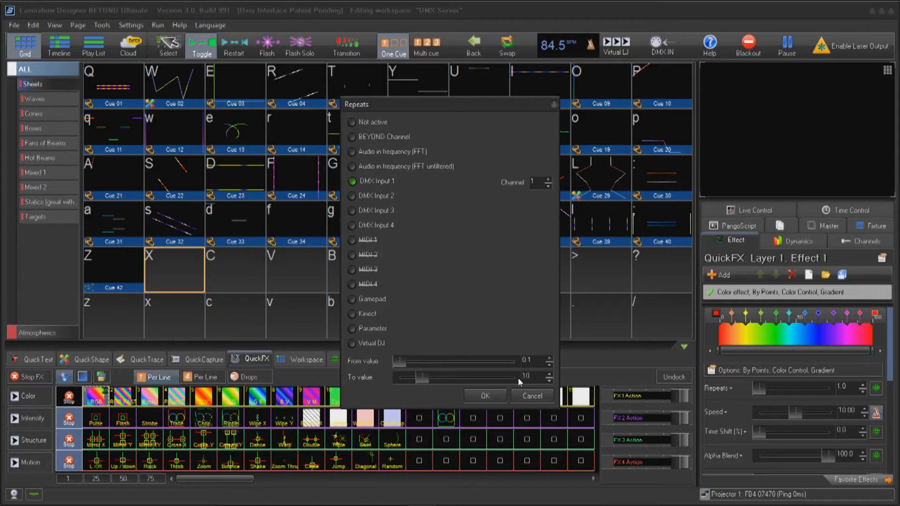
pyautogui.click(484, 396)
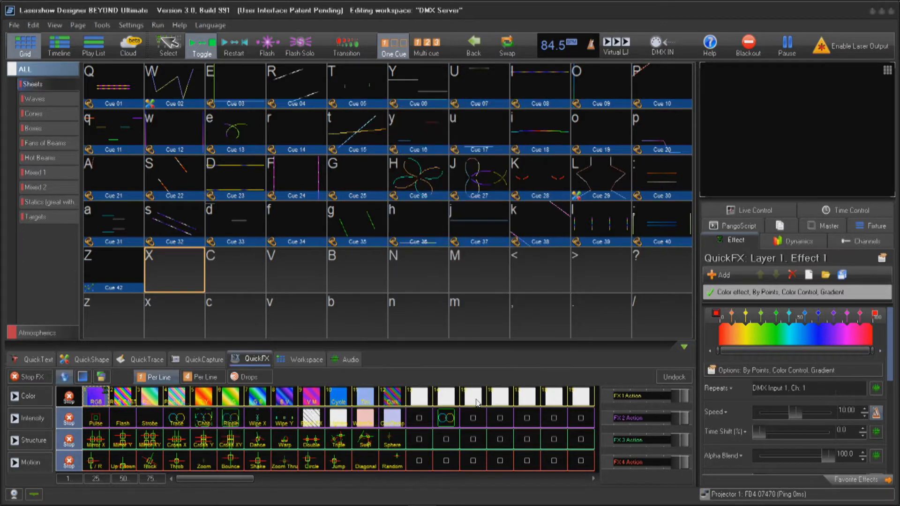
pyautogui.click(235, 175)
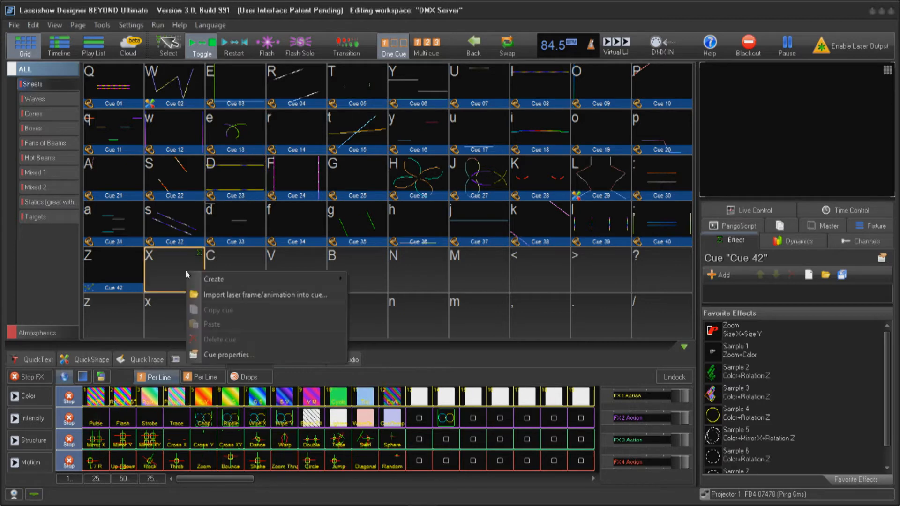
# Step: Create a classic LD2000-style abstract and link its X and Y oscillator sizes to DMX Input 1
pyautogui.click(214, 279)
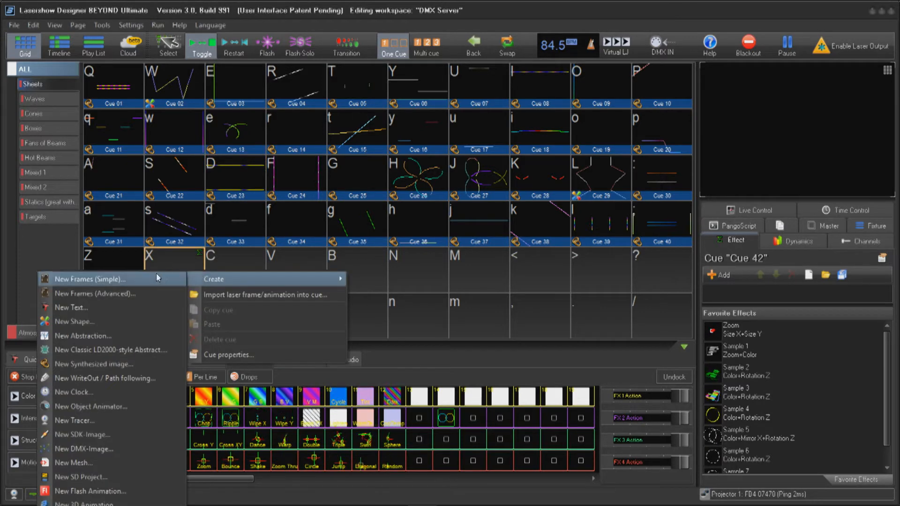
pyautogui.click(111, 350)
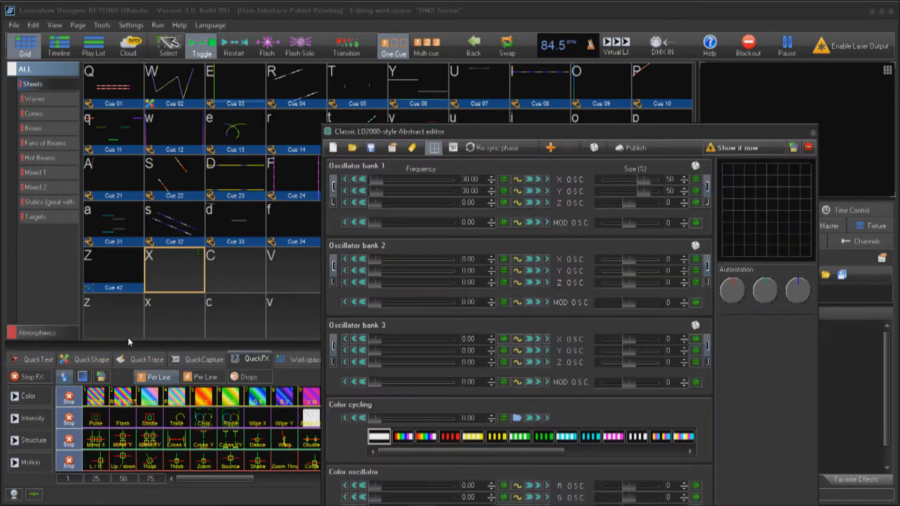
pyautogui.click(695, 180)
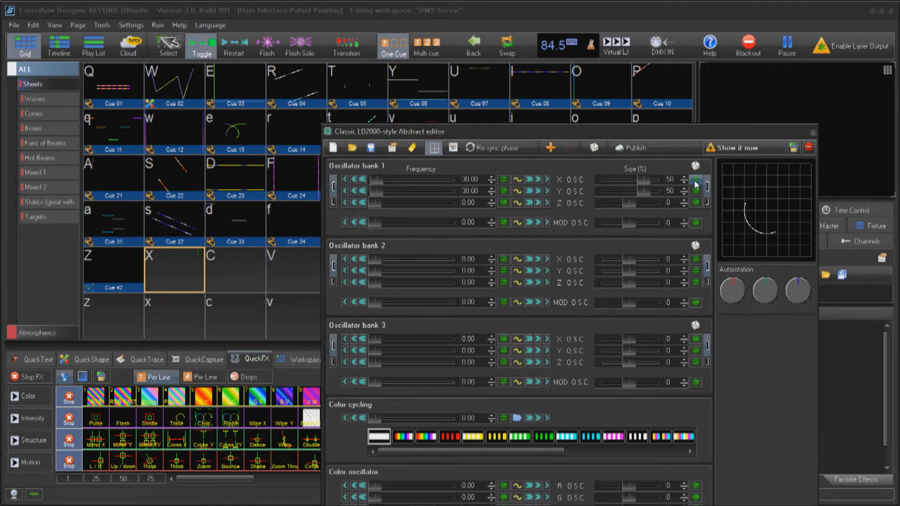
pyautogui.click(695, 182)
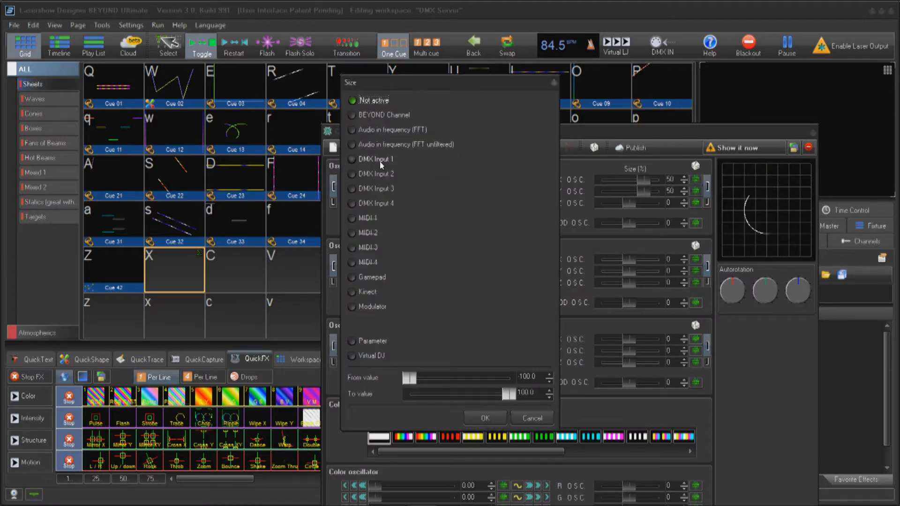
pyautogui.click(352, 158)
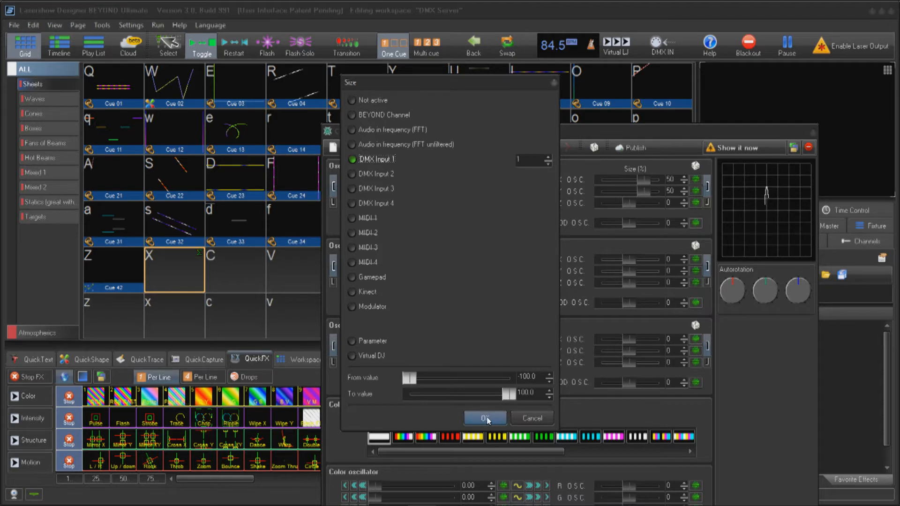
pyautogui.click(352, 100)
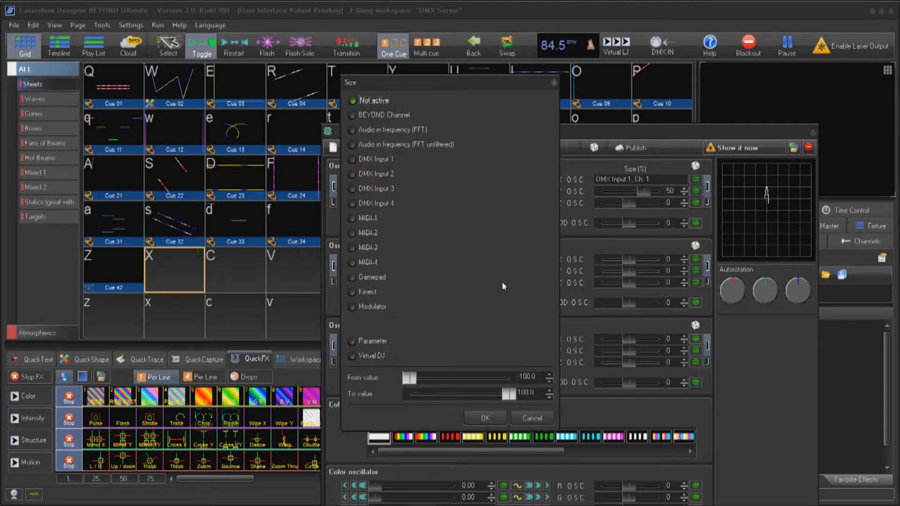
pyautogui.click(352, 159)
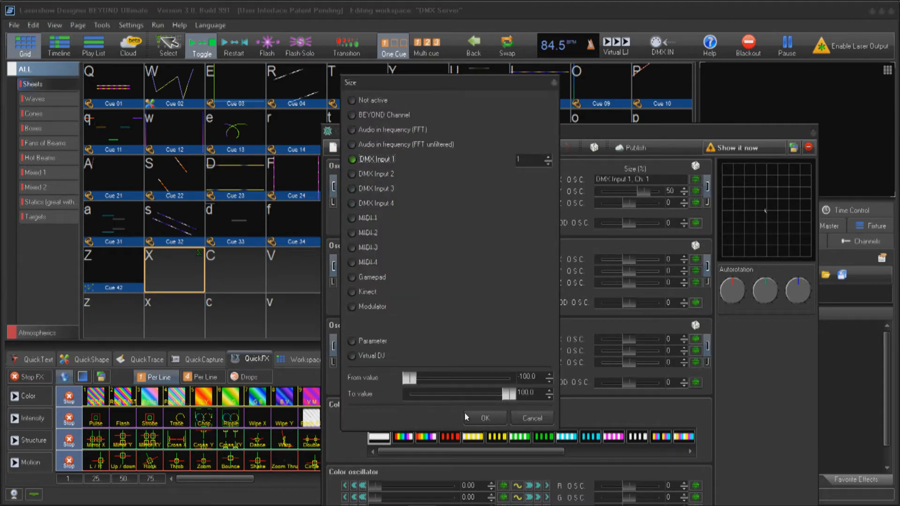
pyautogui.click(483, 417)
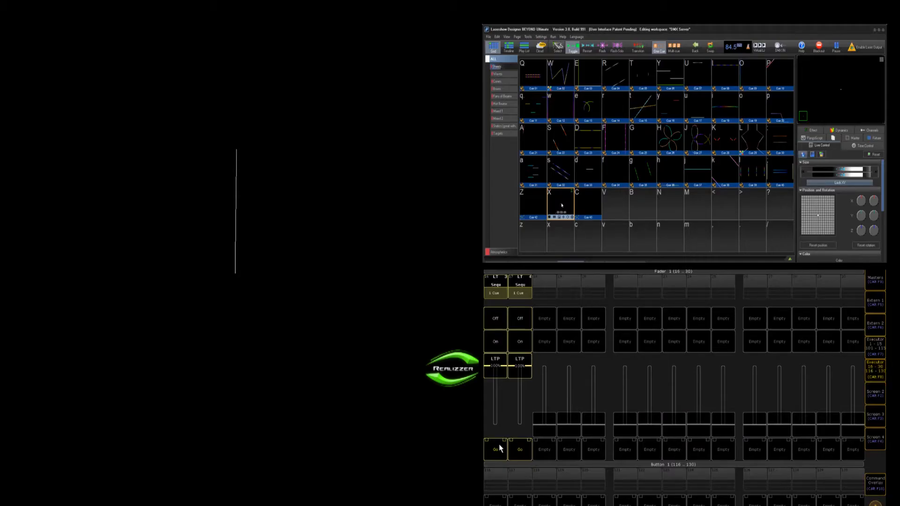
# Step: Start and stop console sequences to grow and shrink the abstract's beam live
pyautogui.click(494, 449)
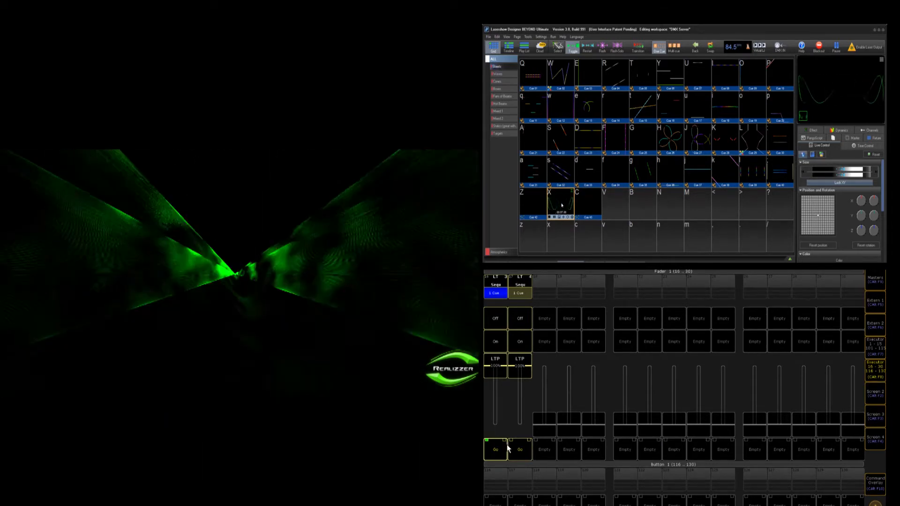
pyautogui.click(519, 449)
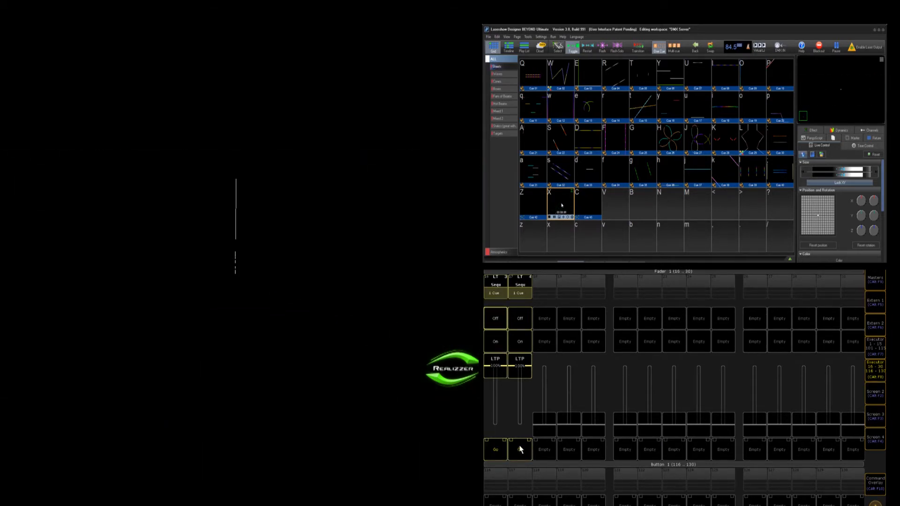
pyautogui.click(518, 450)
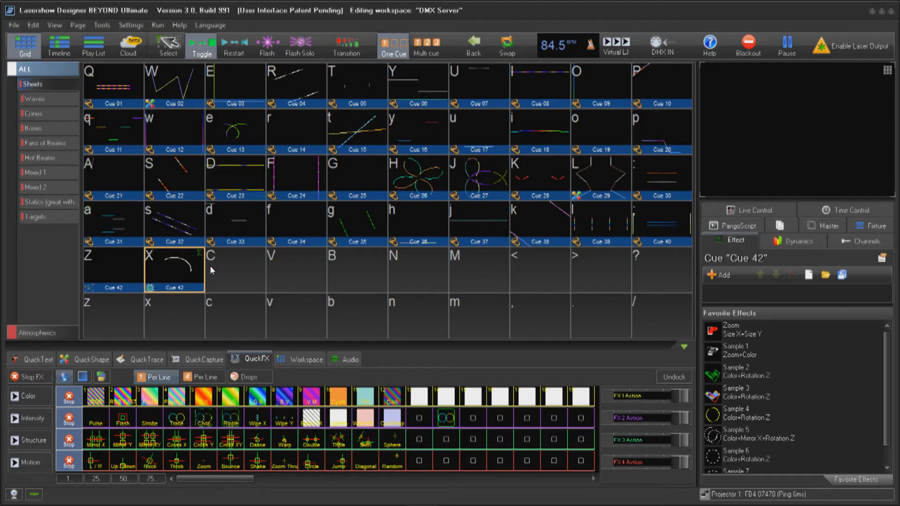
# Step: Create a new DMX Image cue in empty cue C
pyautogui.rightClick(235, 270)
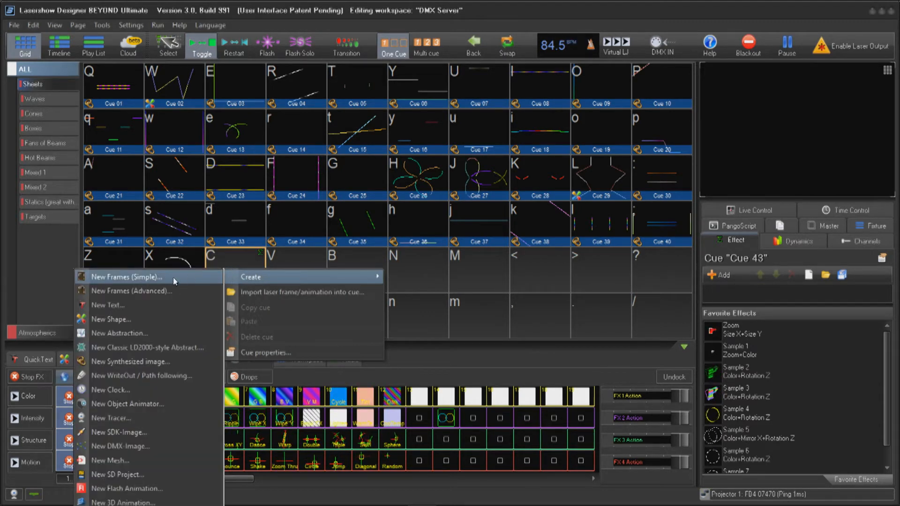
pyautogui.moveTo(143, 362)
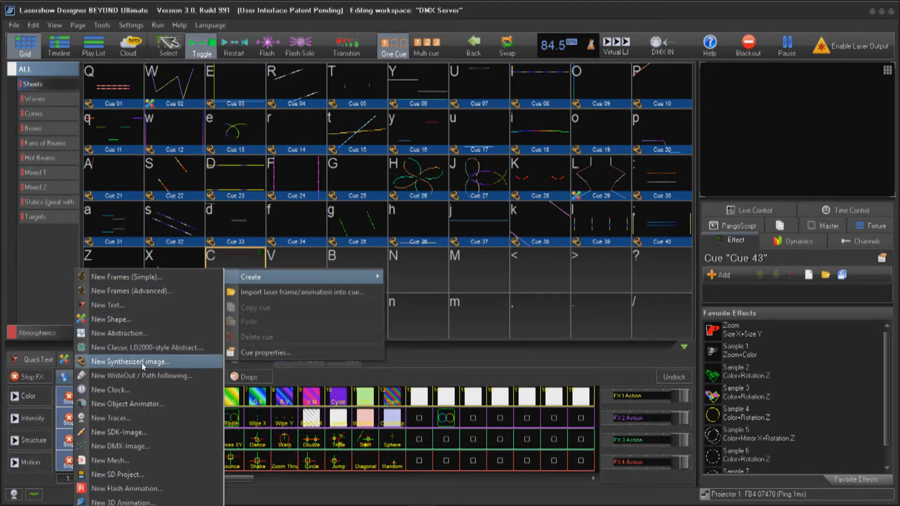
pyautogui.moveTo(120, 432)
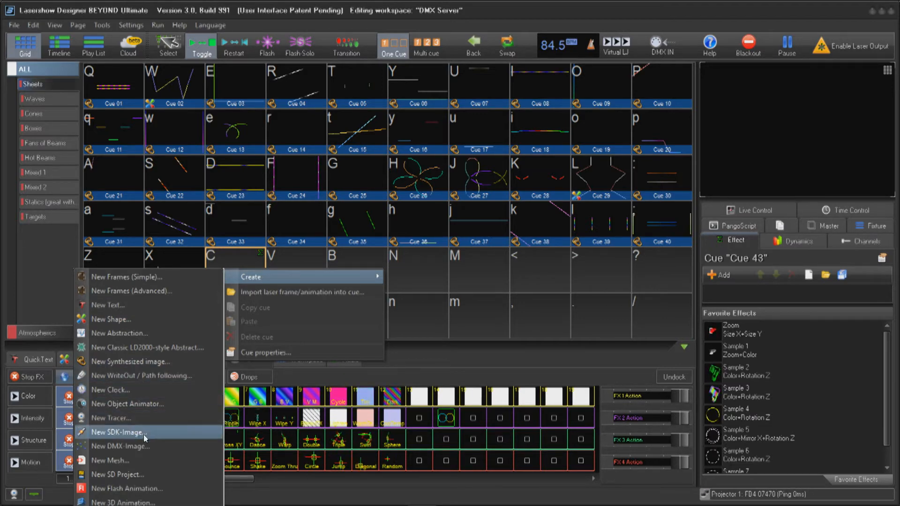
pyautogui.click(120, 446)
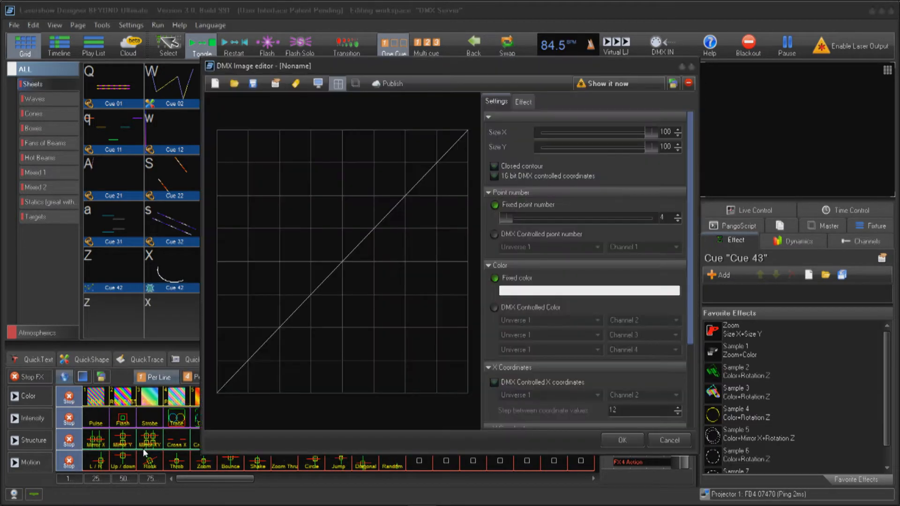
pyautogui.moveTo(351, 330)
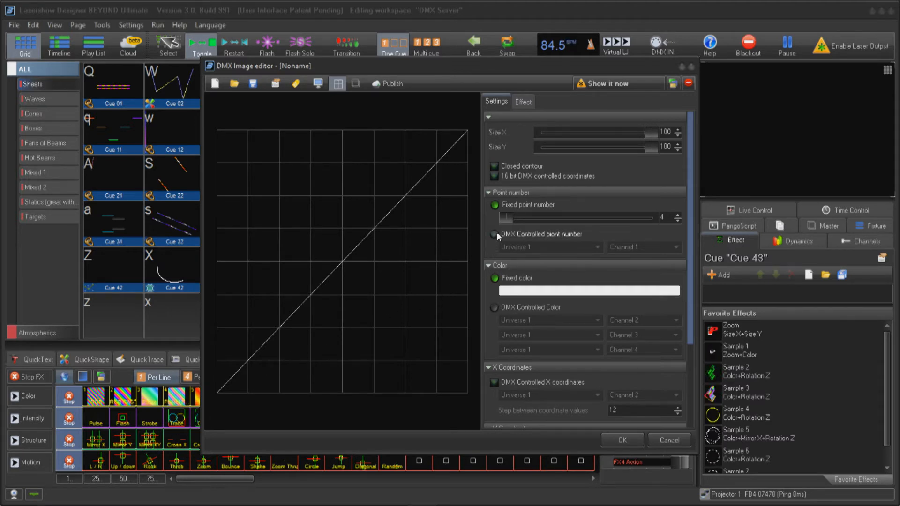
# Step: Keep the point count fixed and lower it to 2
pyautogui.click(495, 236)
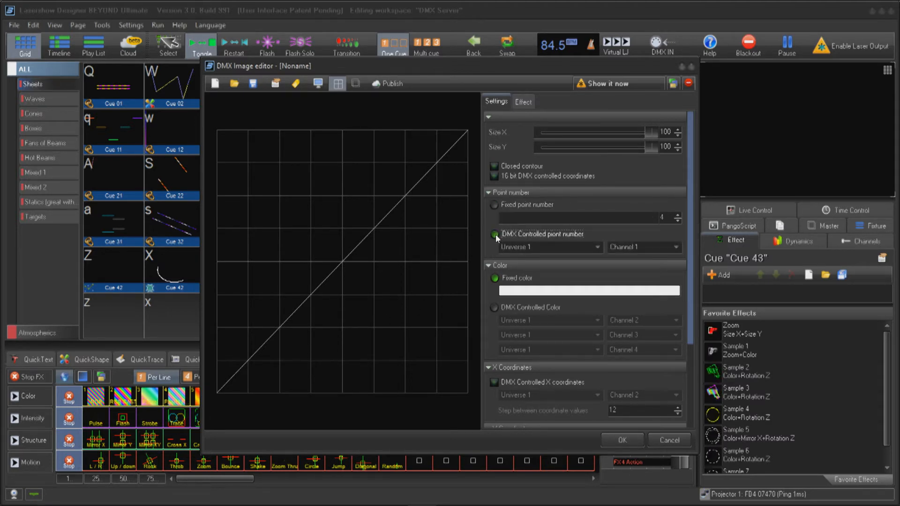
pyautogui.click(494, 237)
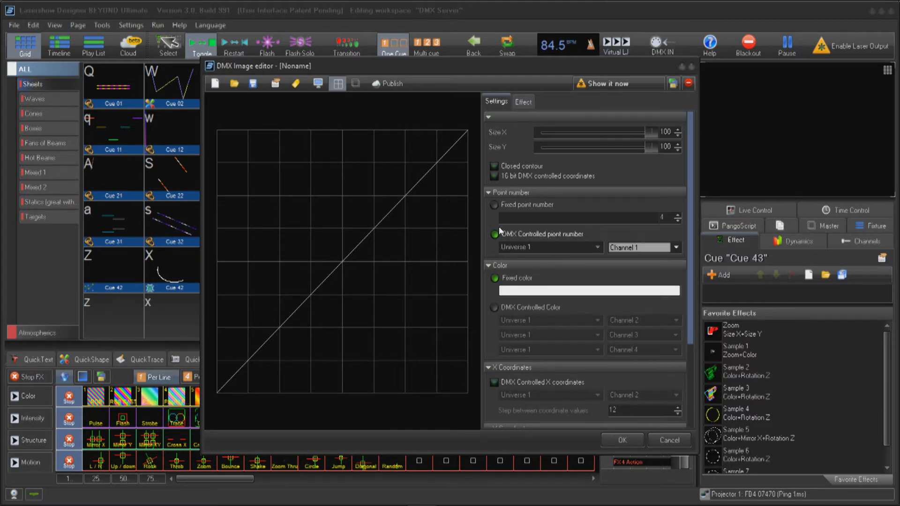
pyautogui.click(494, 205)
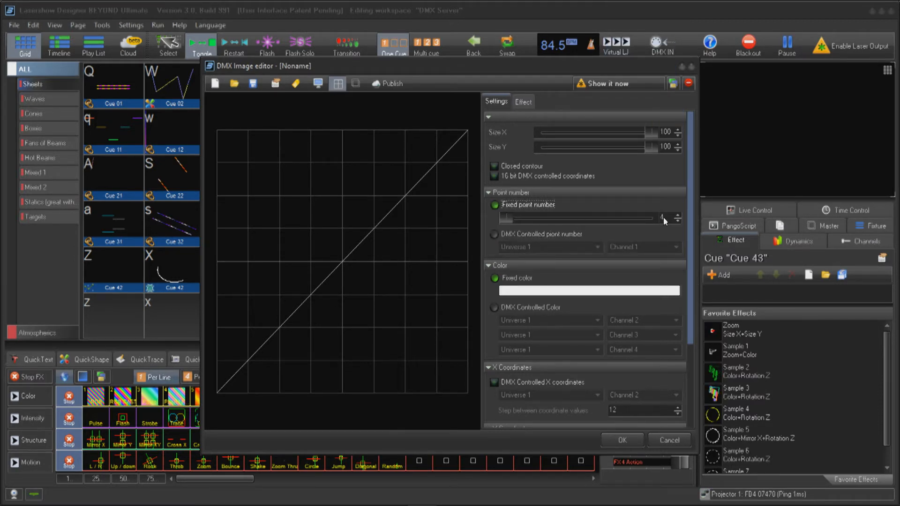
pyautogui.click(678, 221)
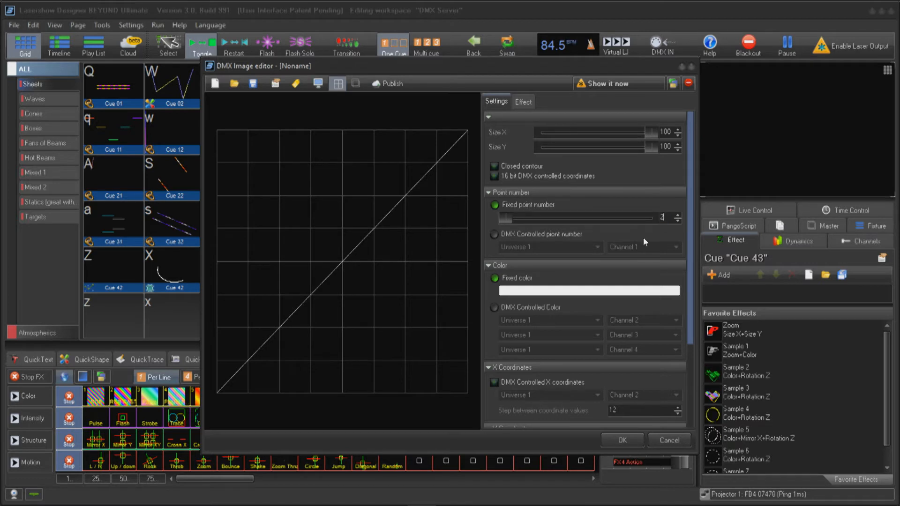
pyautogui.click(677, 220)
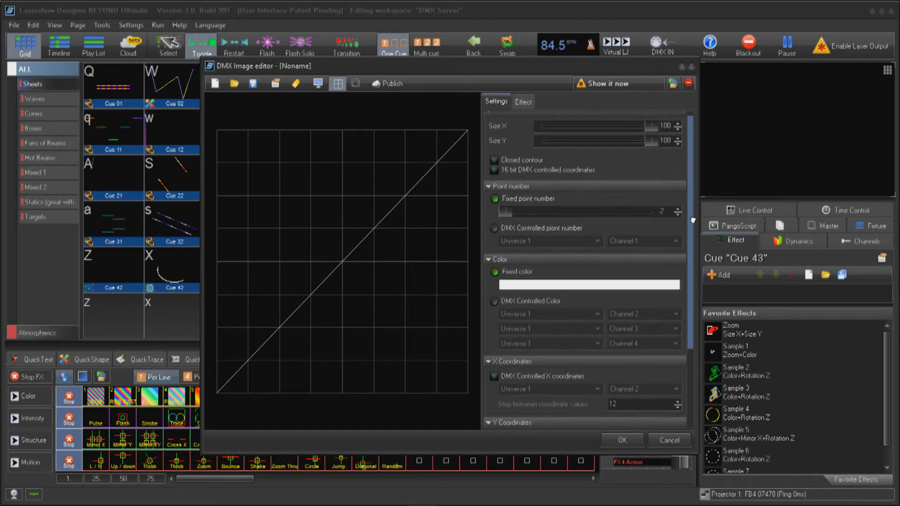
# Step: Keep a fixed colour and leave it white
pyautogui.scroll(-3)
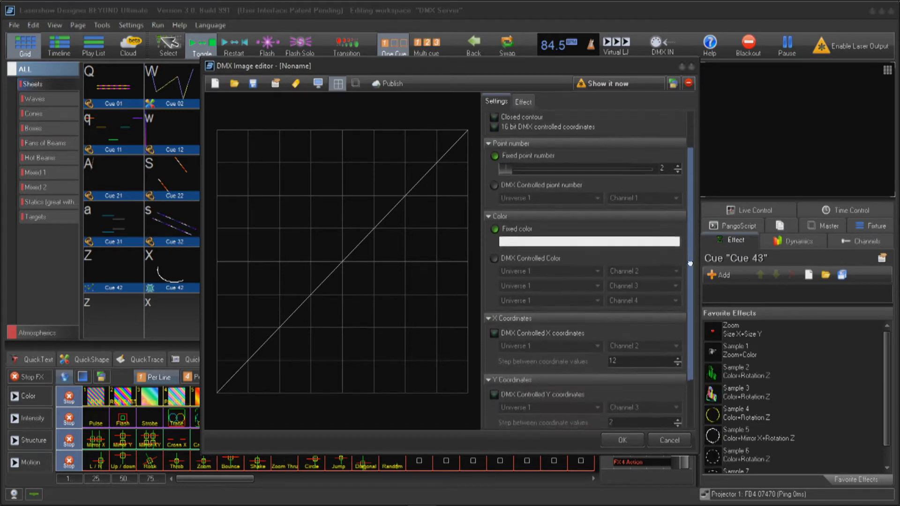
pyautogui.scroll(-3)
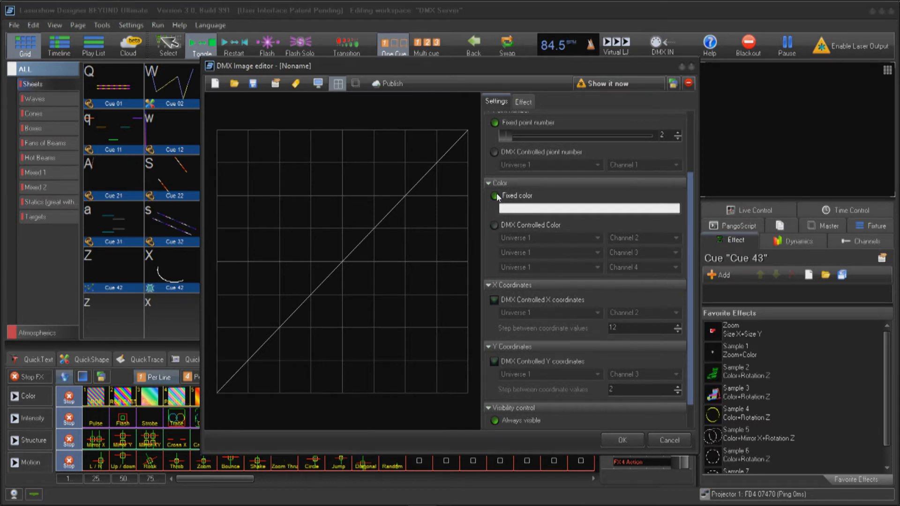
pyautogui.click(495, 225)
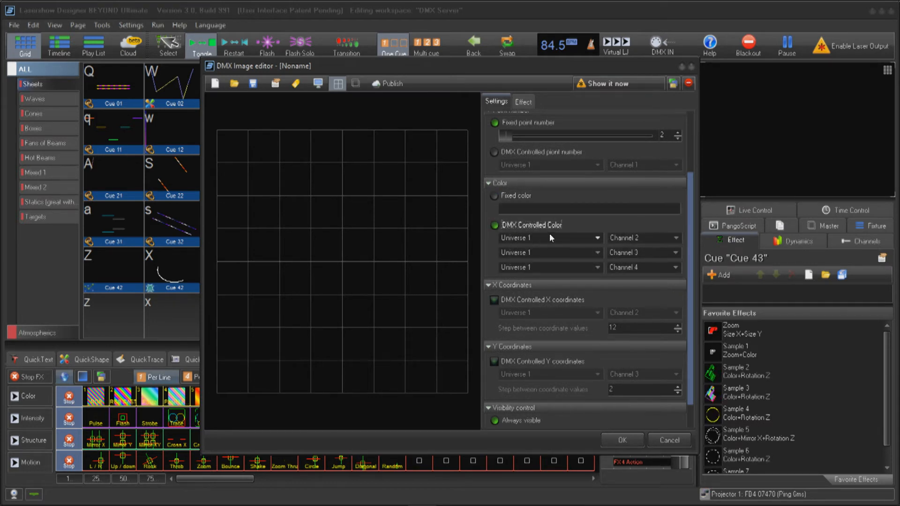
pyautogui.moveTo(651, 273)
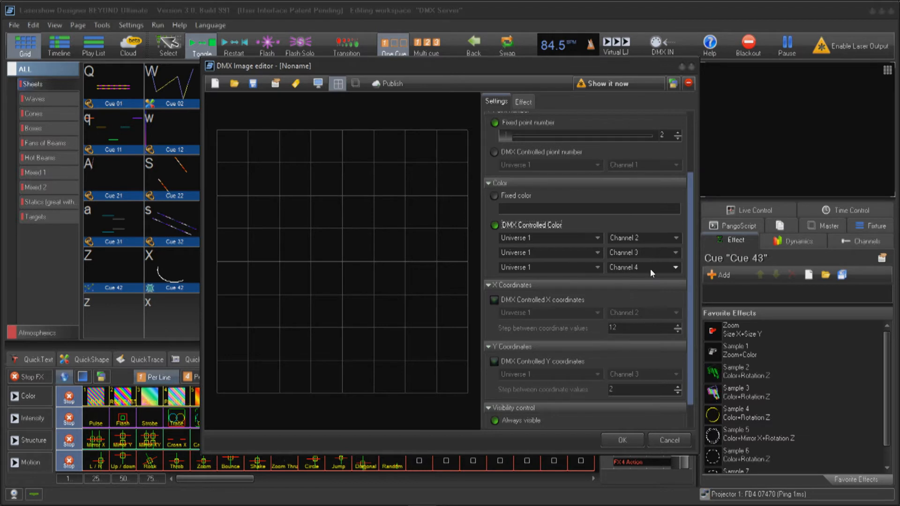
pyautogui.click(494, 195)
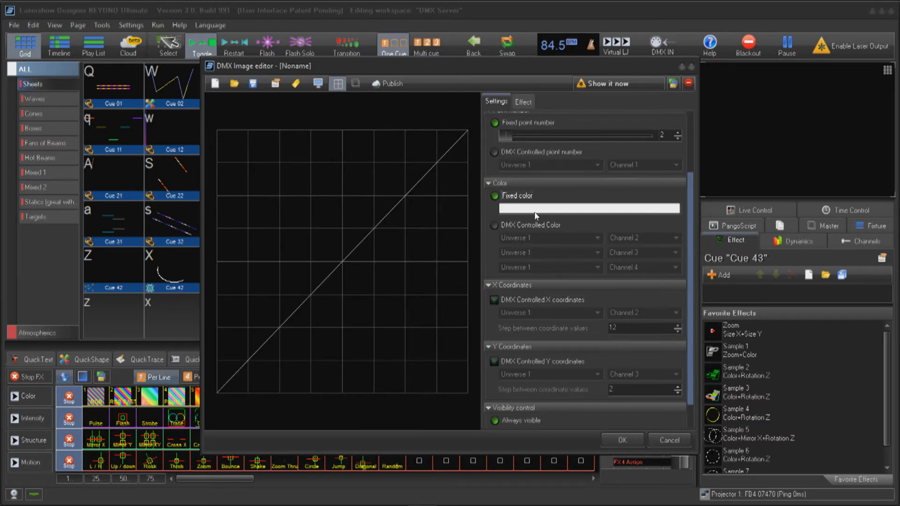
pyautogui.click(587, 208)
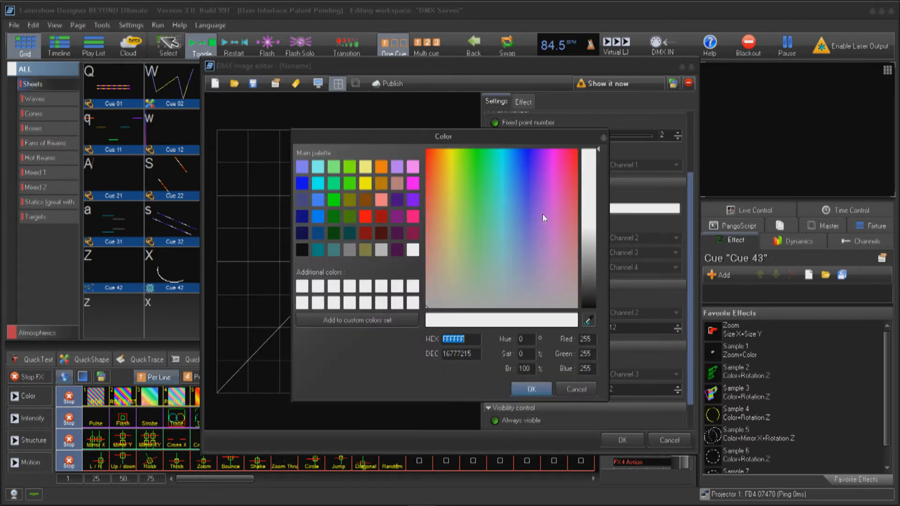
pyautogui.click(531, 389)
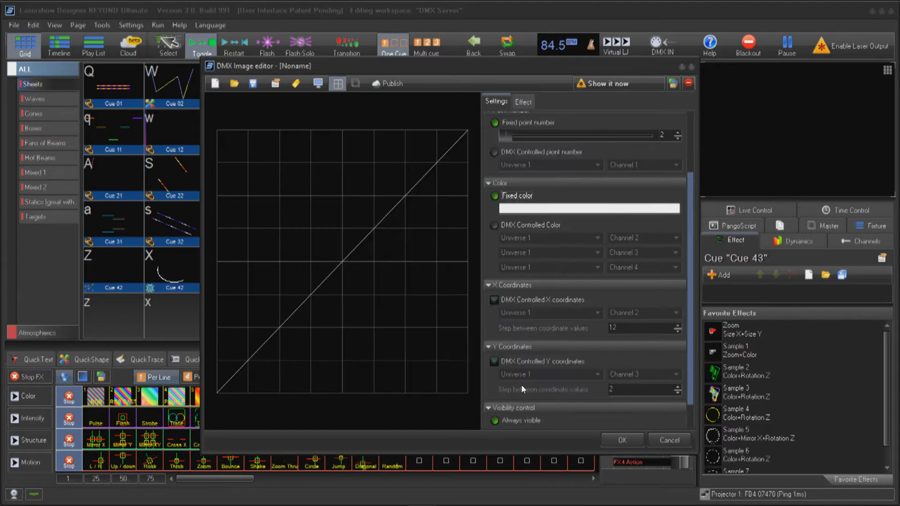
# Step: Make the X coordinates DMX-controlled and choose their driving channel
pyautogui.click(493, 299)
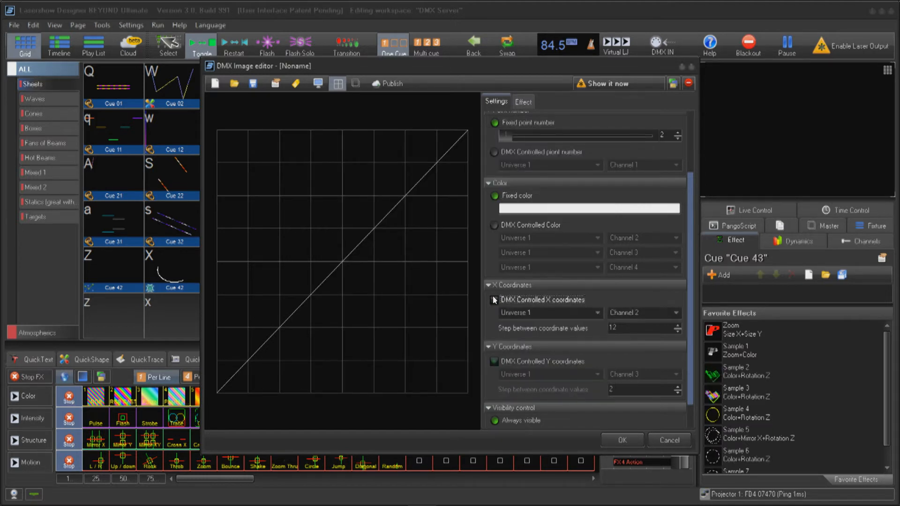
pyautogui.click(677, 312)
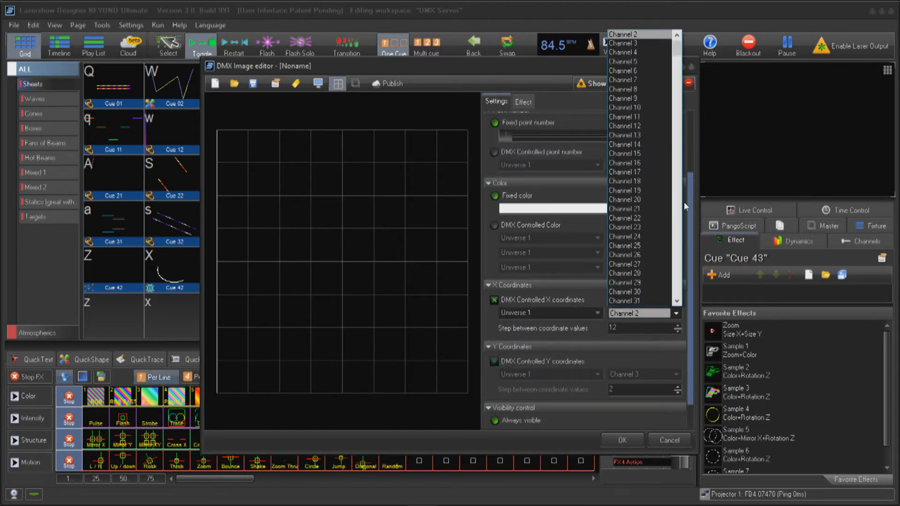
pyautogui.scroll(-3)
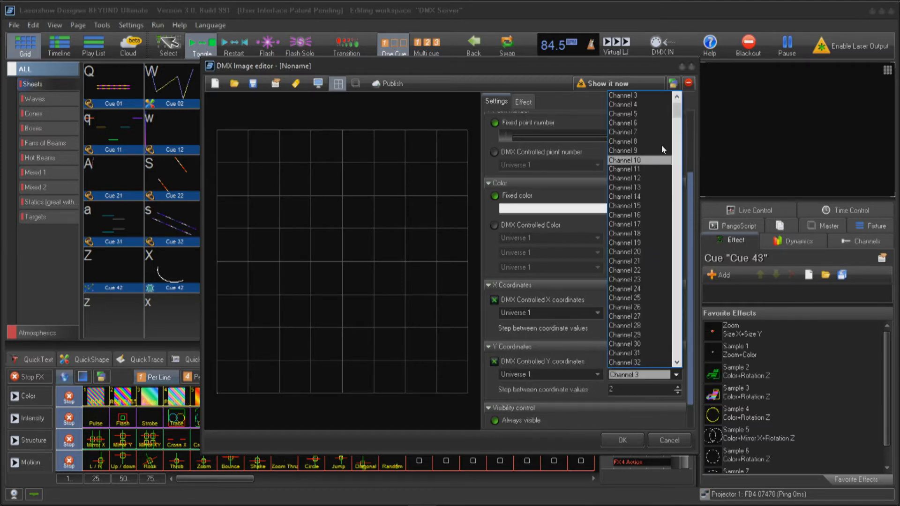
pyautogui.scroll(3)
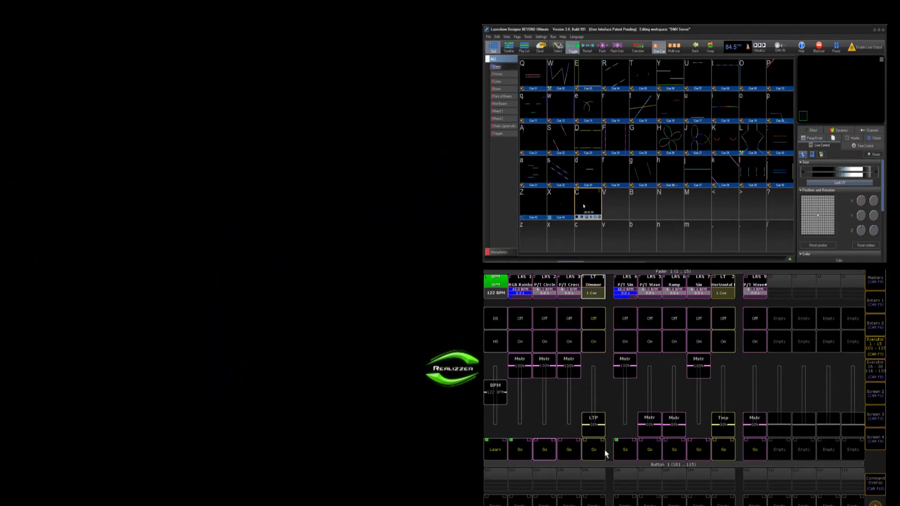
# Step: Close the DMX Image editor, leaving the image as cue 43 under C
pyautogui.click(593, 449)
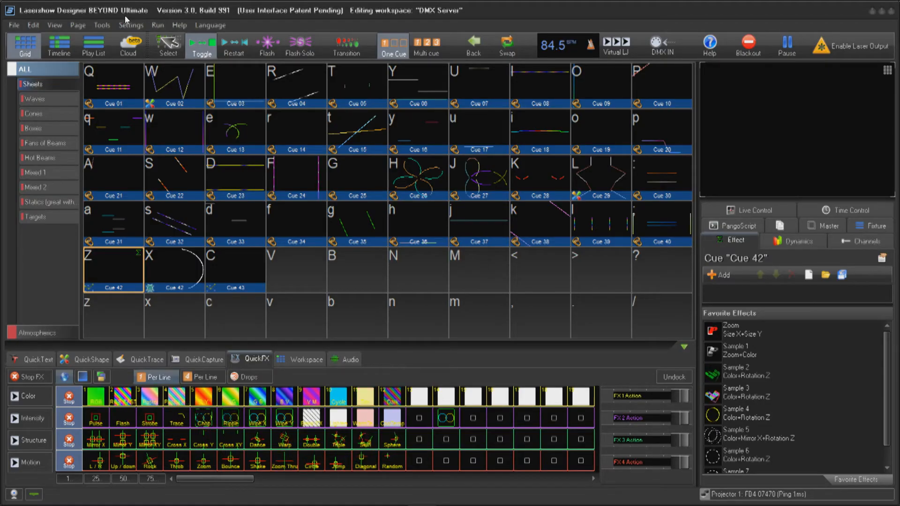
# Step: Give DMX channel 1 the script 'Brightness ExtValue(0, 100)', then load prepared channel scripts
pyautogui.click(130, 25)
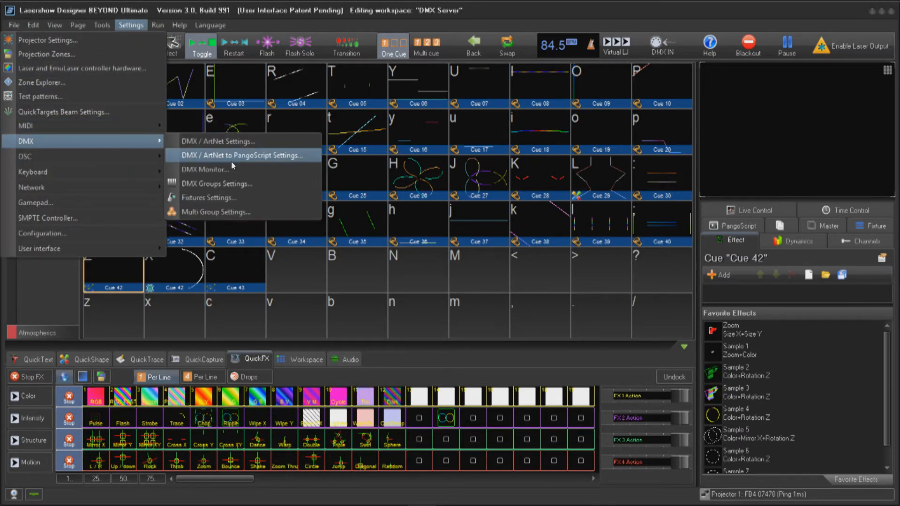
pyautogui.click(241, 155)
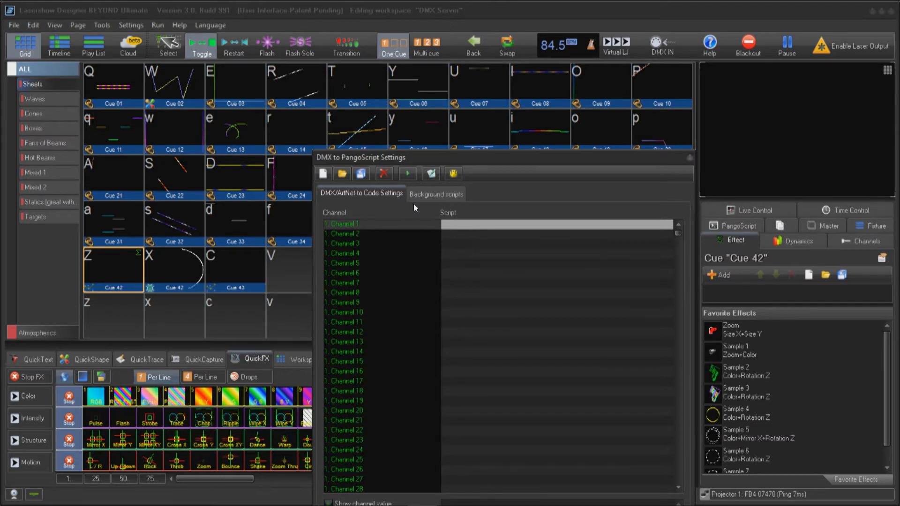
pyautogui.click(437, 193)
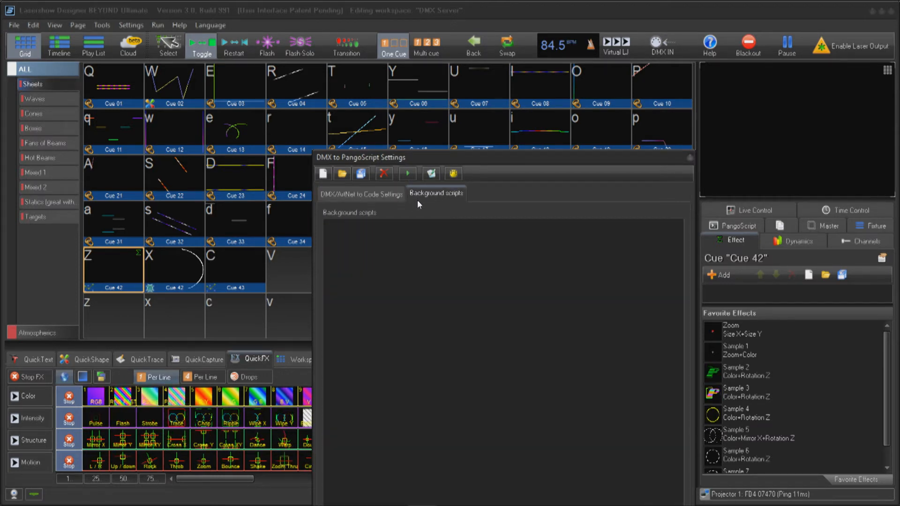
pyautogui.click(431, 173)
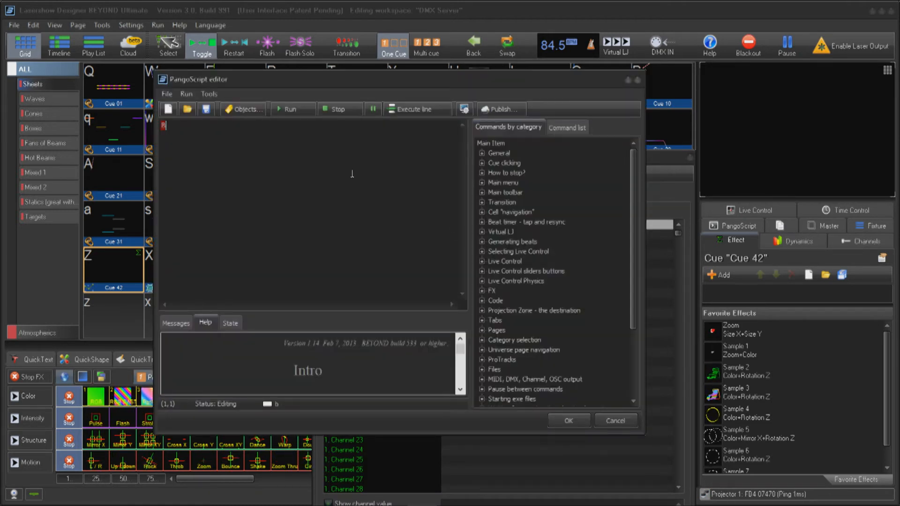
pyautogui.write('Brightness')
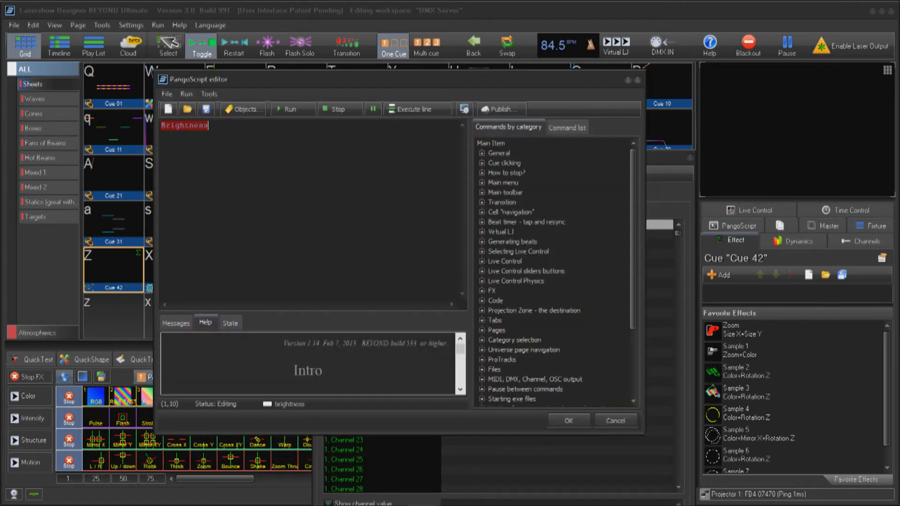
pyautogui.write('ExtValue')
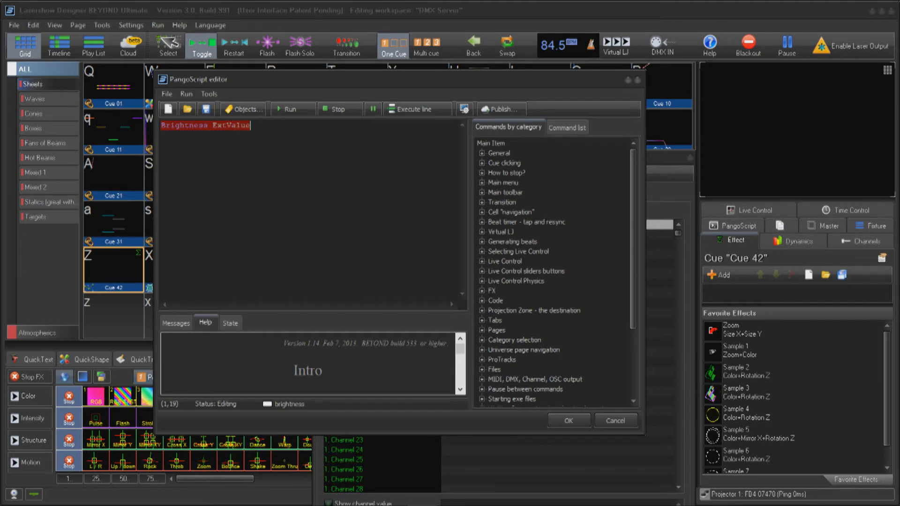
pyautogui.write('(0, 100)')
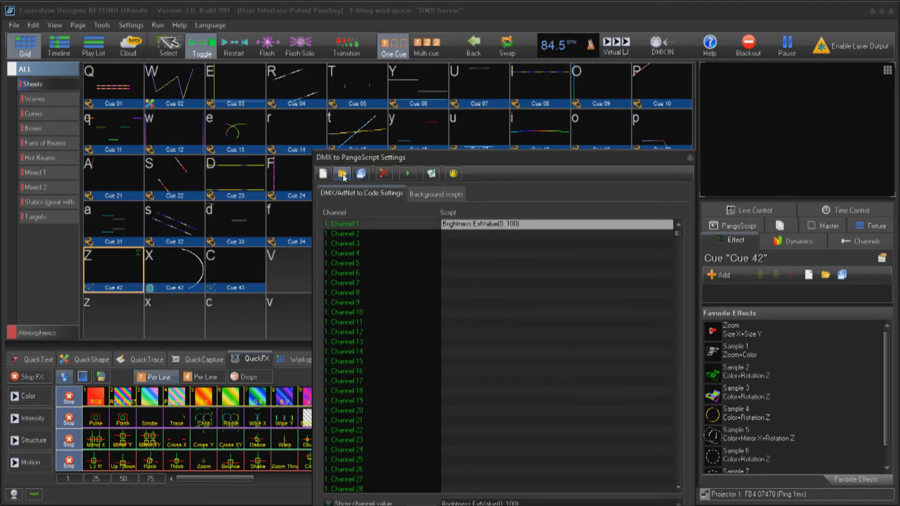
pyautogui.click(342, 174)
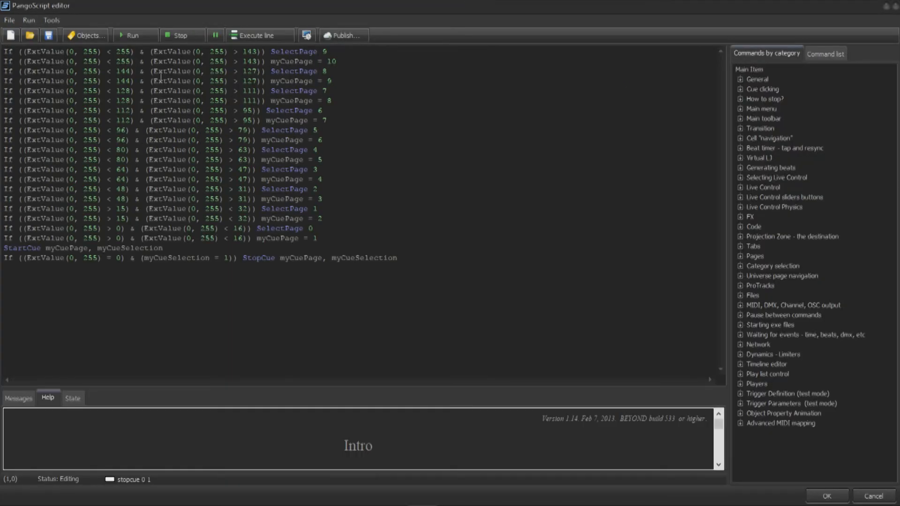
pyautogui.moveTo(284, 264)
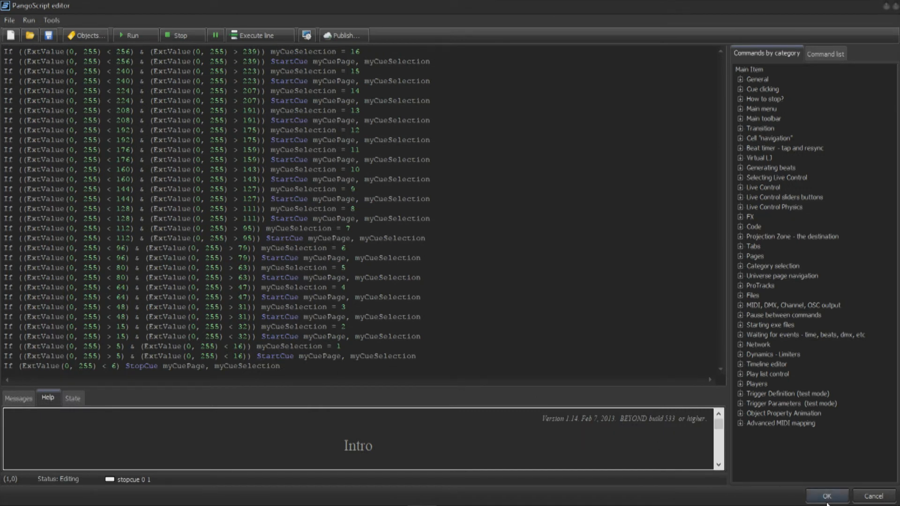
# Step: Accept the page and cue selection scripts and close the DMX-to-PangoScript settings
pyautogui.click(826, 495)
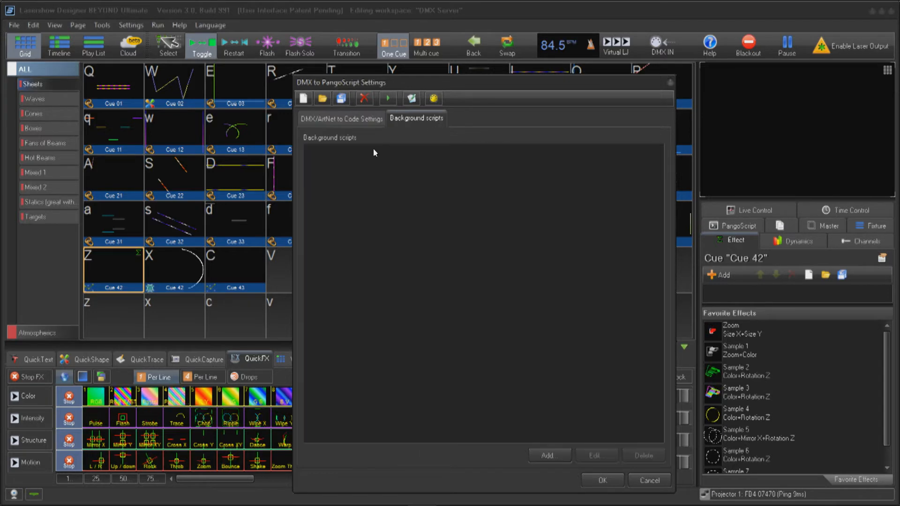
pyautogui.click(601, 481)
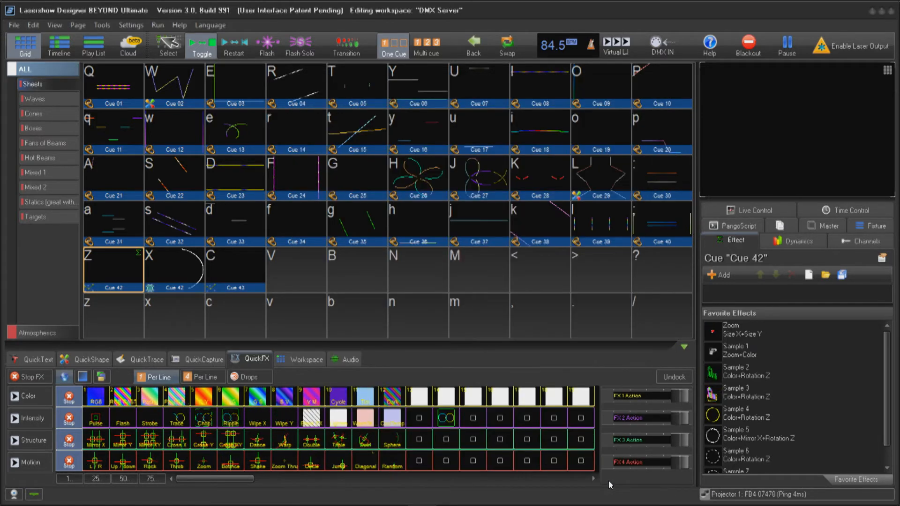
# Step: Inspect the 'Set DMX Input Global Variables' script declaring myCuePage and myCueSelection
pyautogui.click(736, 225)
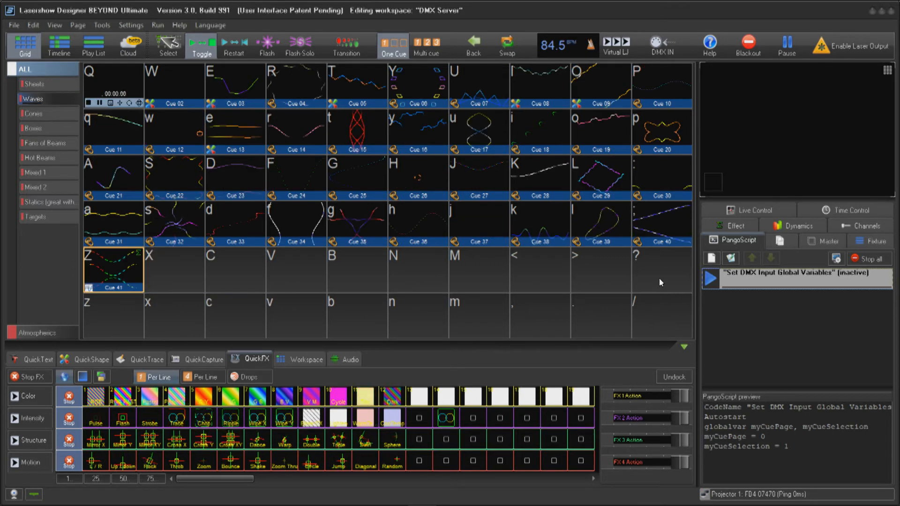
pyautogui.click(41, 143)
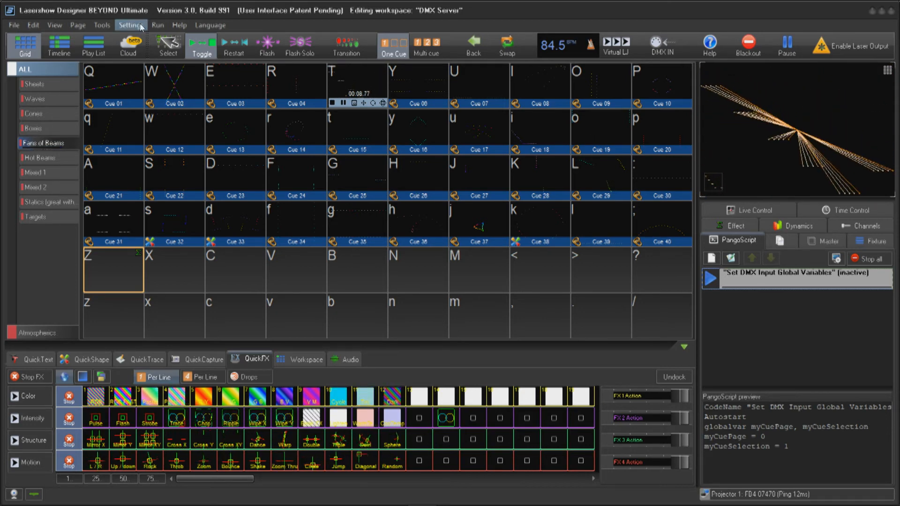
# Step: Set DMX output universe 1 to send Art-Net on subnet 0, universe 0
pyautogui.click(130, 25)
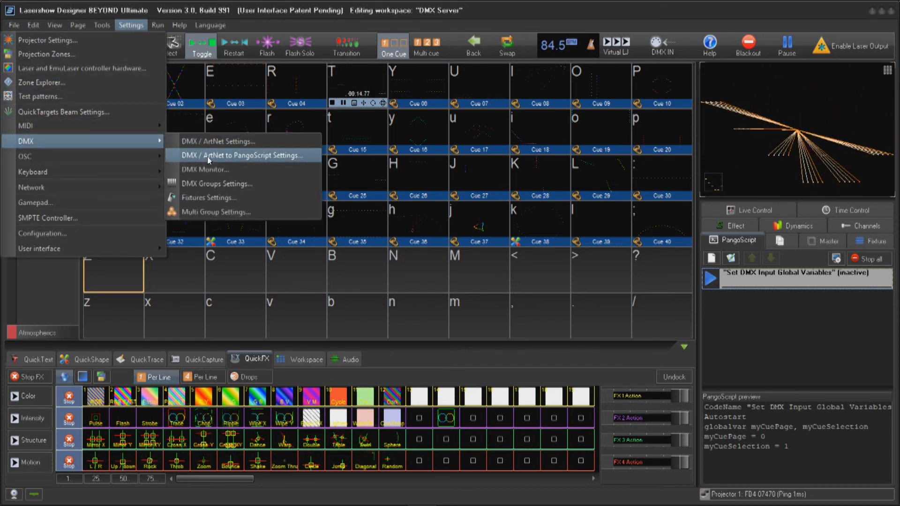
pyautogui.click(218, 141)
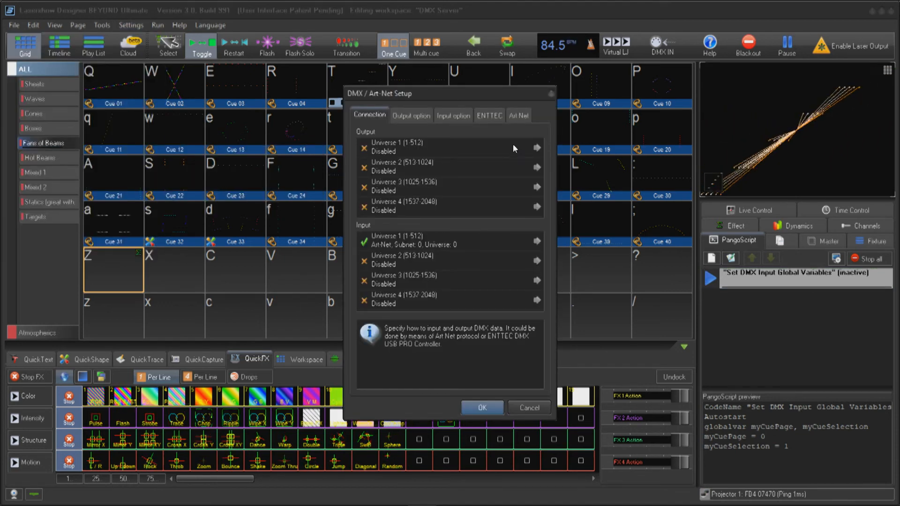
pyautogui.click(537, 147)
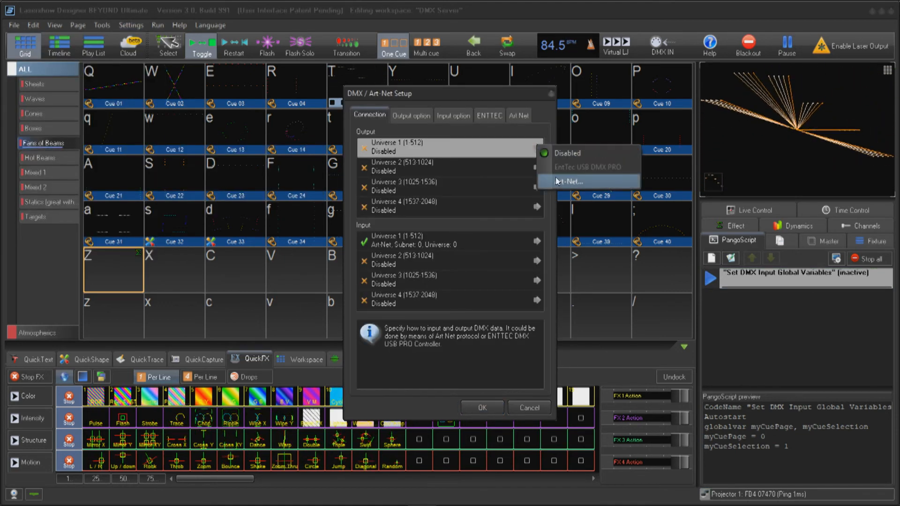
pyautogui.click(568, 181)
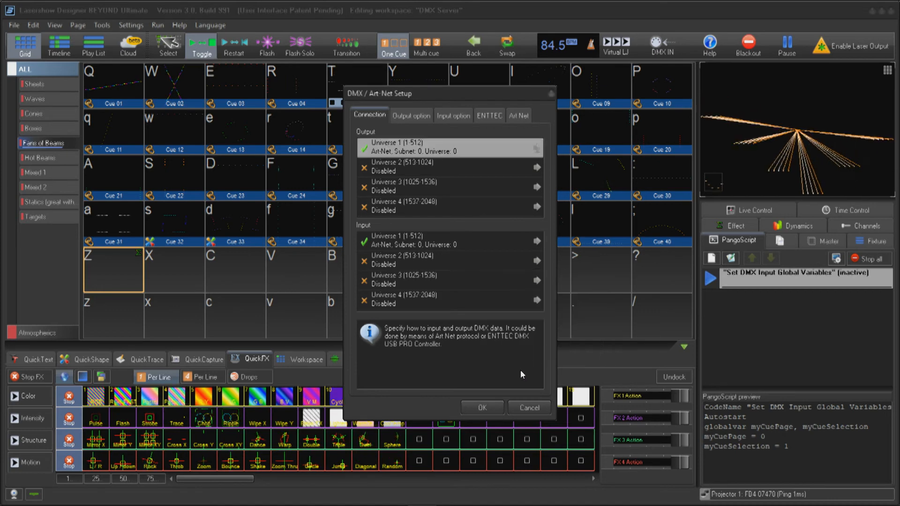
pyautogui.click(481, 407)
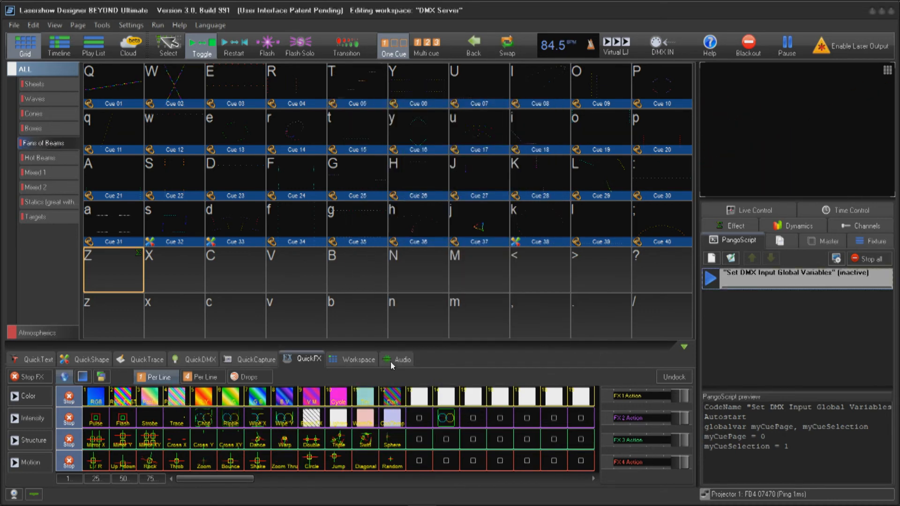
# Step: Build a three-step sequence in the QuickDMX fader sequencer
pyautogui.click(198, 358)
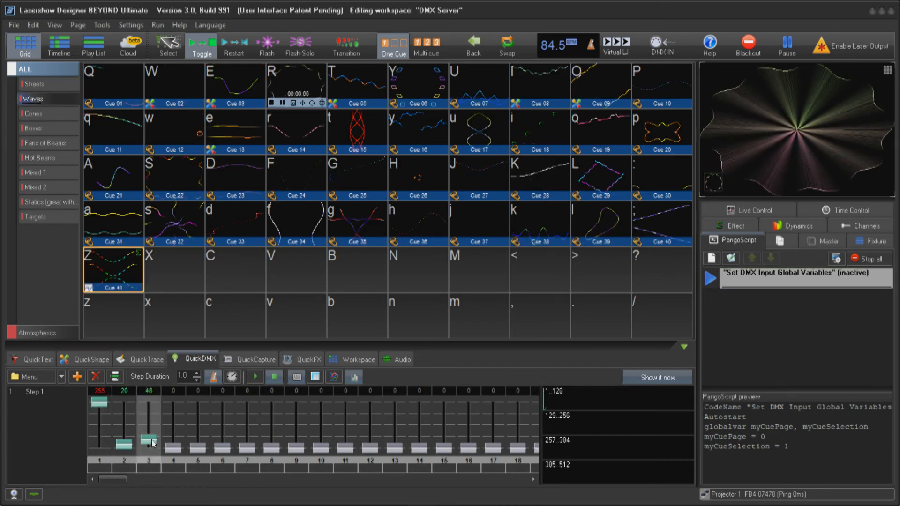
pyautogui.click(76, 377)
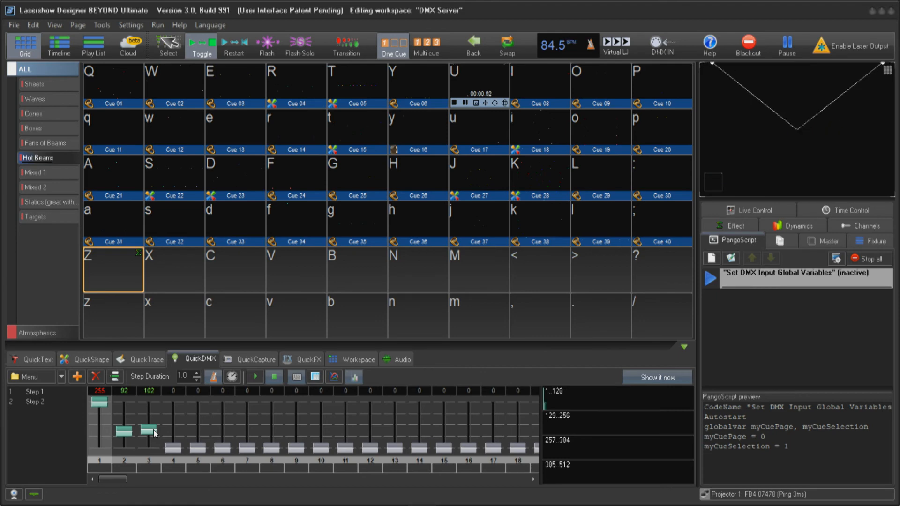
pyautogui.click(76, 376)
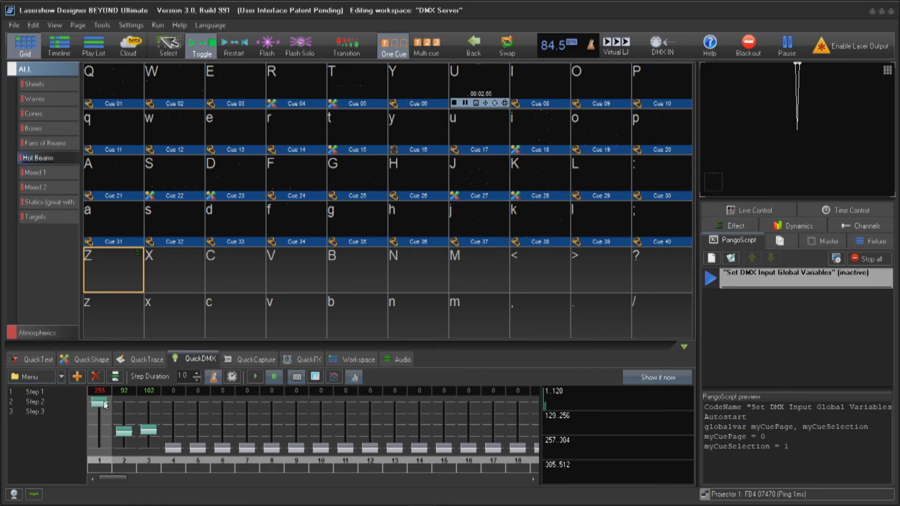
# Step: Raise channel 2 and 3 fader levels, output them immediately, and play the sequence
pyautogui.click(35, 217)
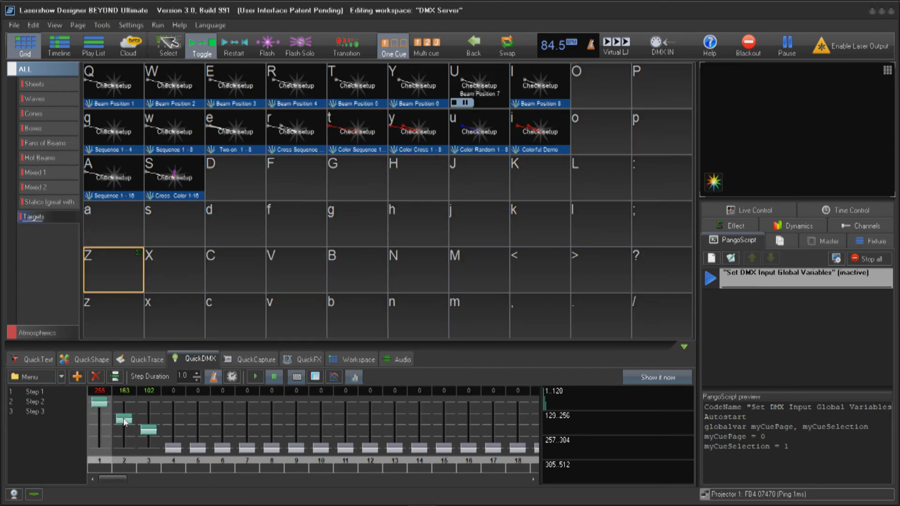
pyautogui.click(34, 187)
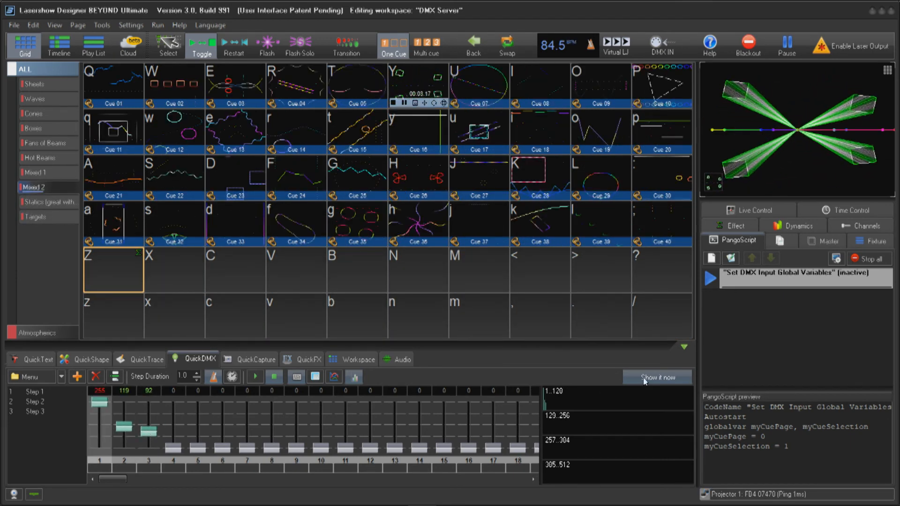
pyautogui.click(254, 377)
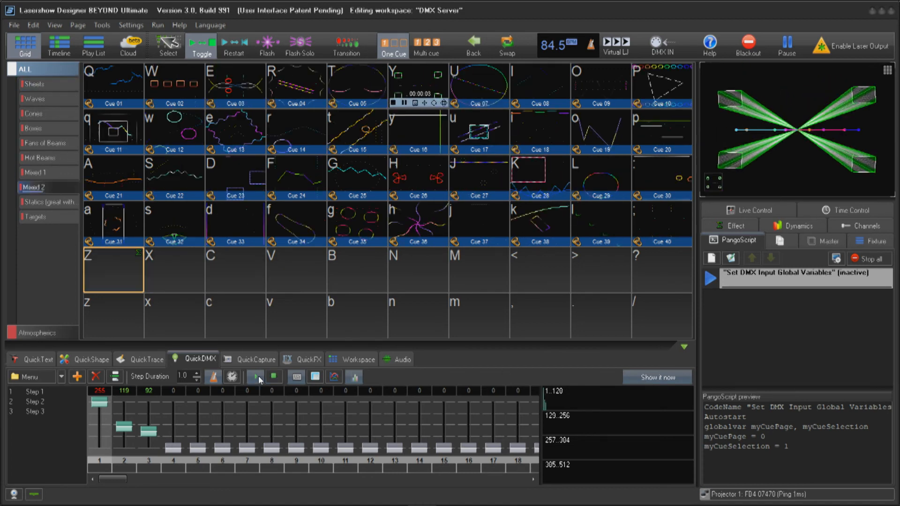
pyautogui.click(39, 158)
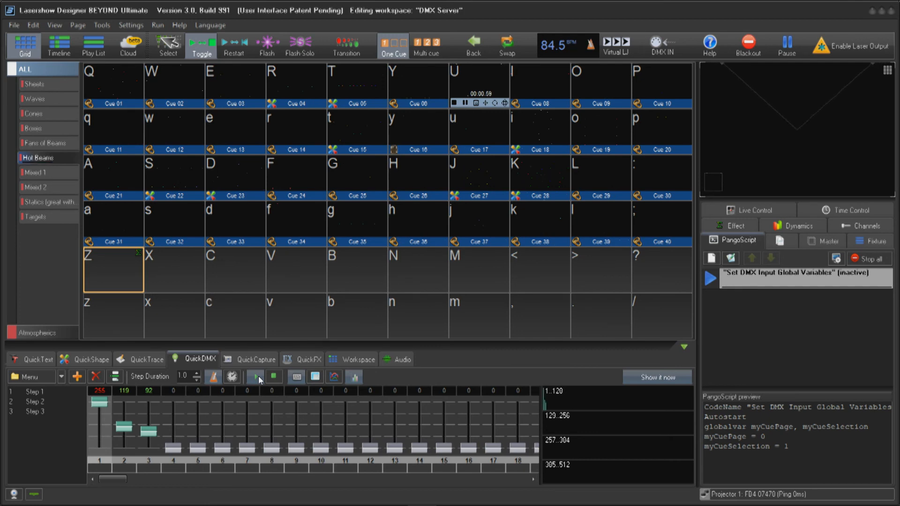